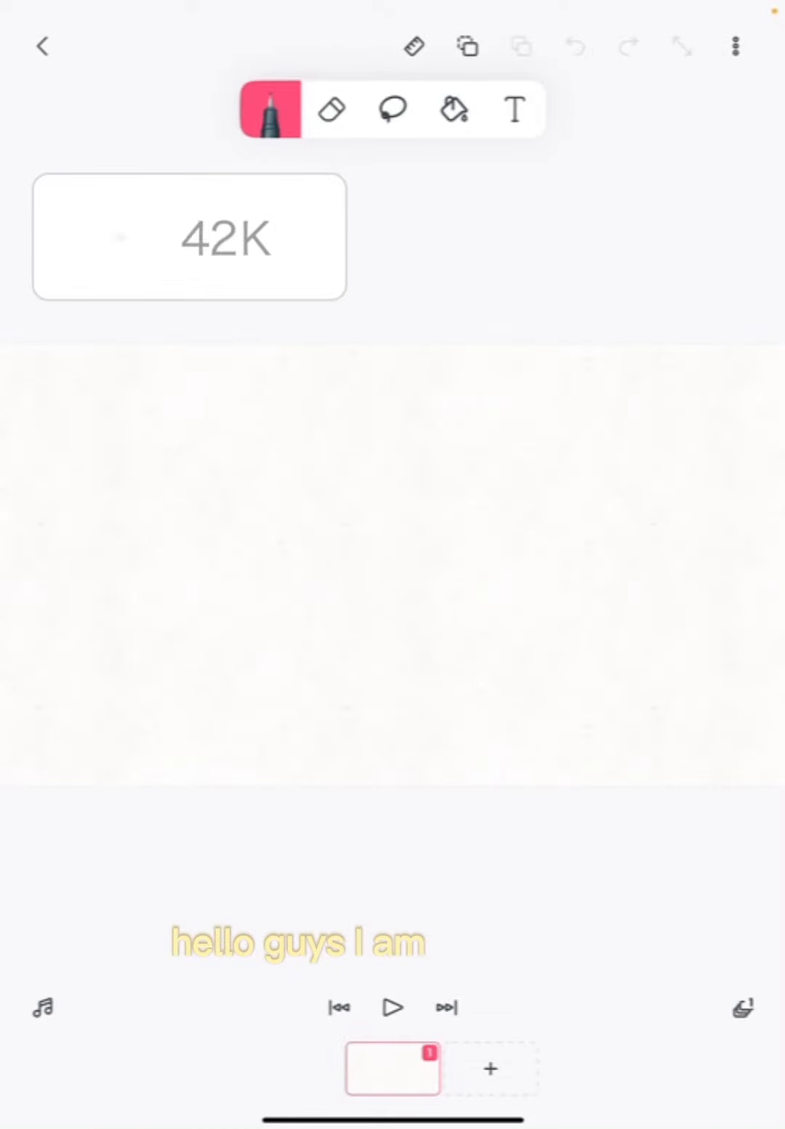
Step: Draw a rough square outline at the centre of the first frame
click(735, 46)
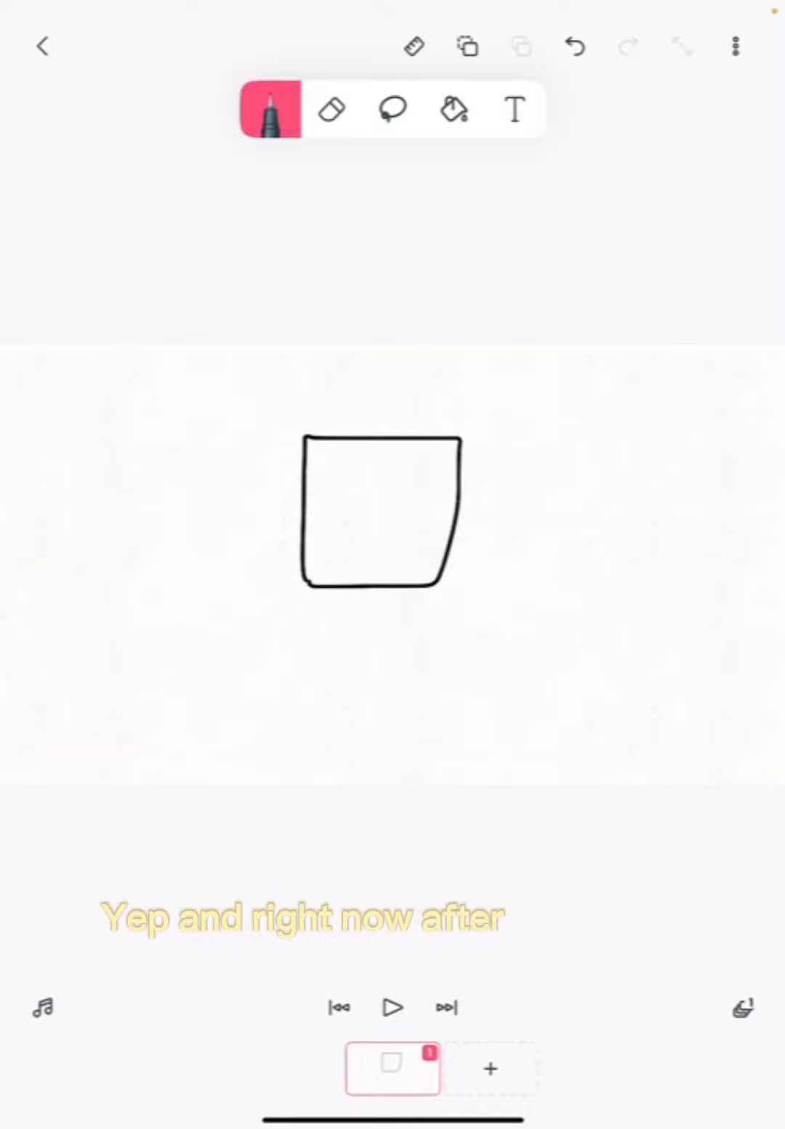
Step: Rename the project to 'noobs' in Project Settings
click(735, 45)
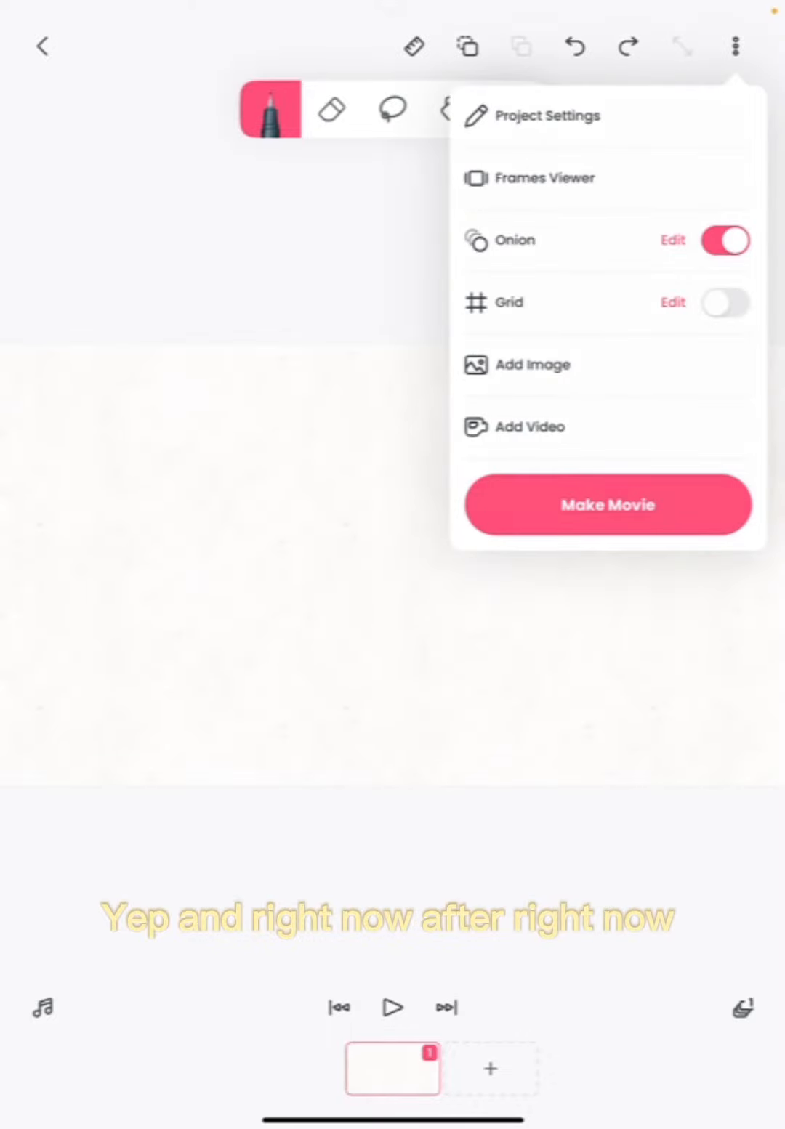
click(547, 115)
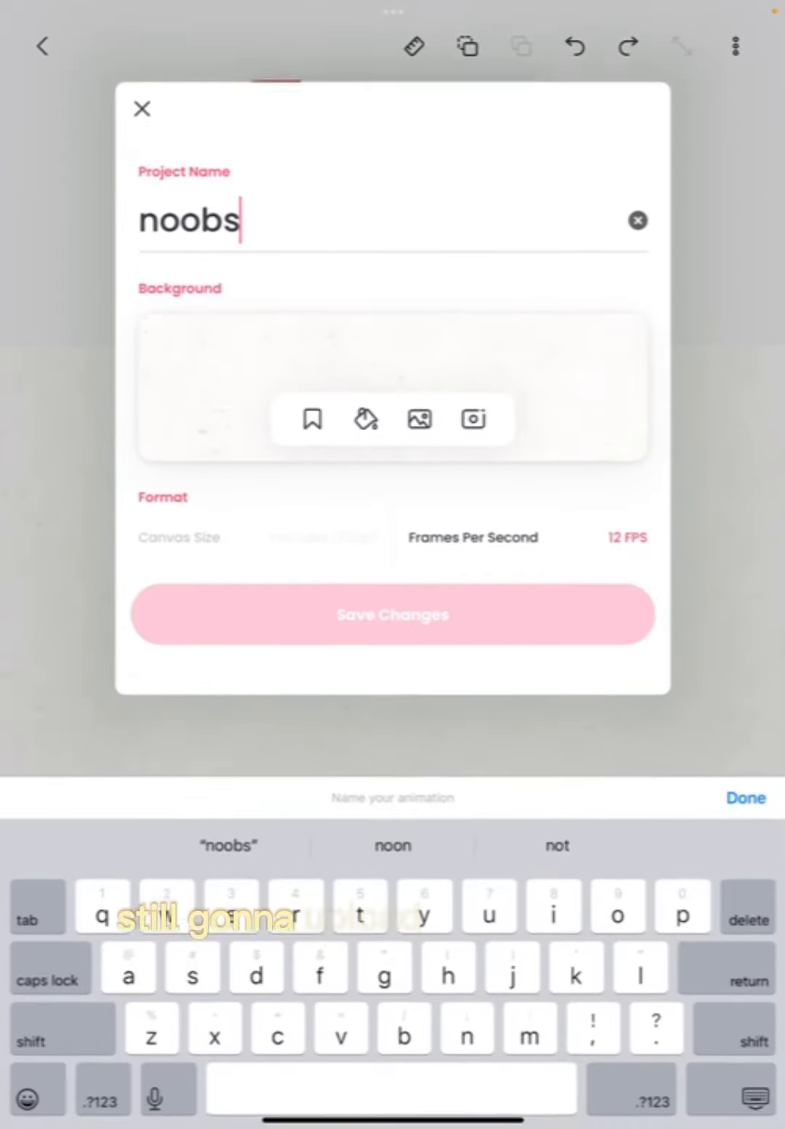
click(744, 798)
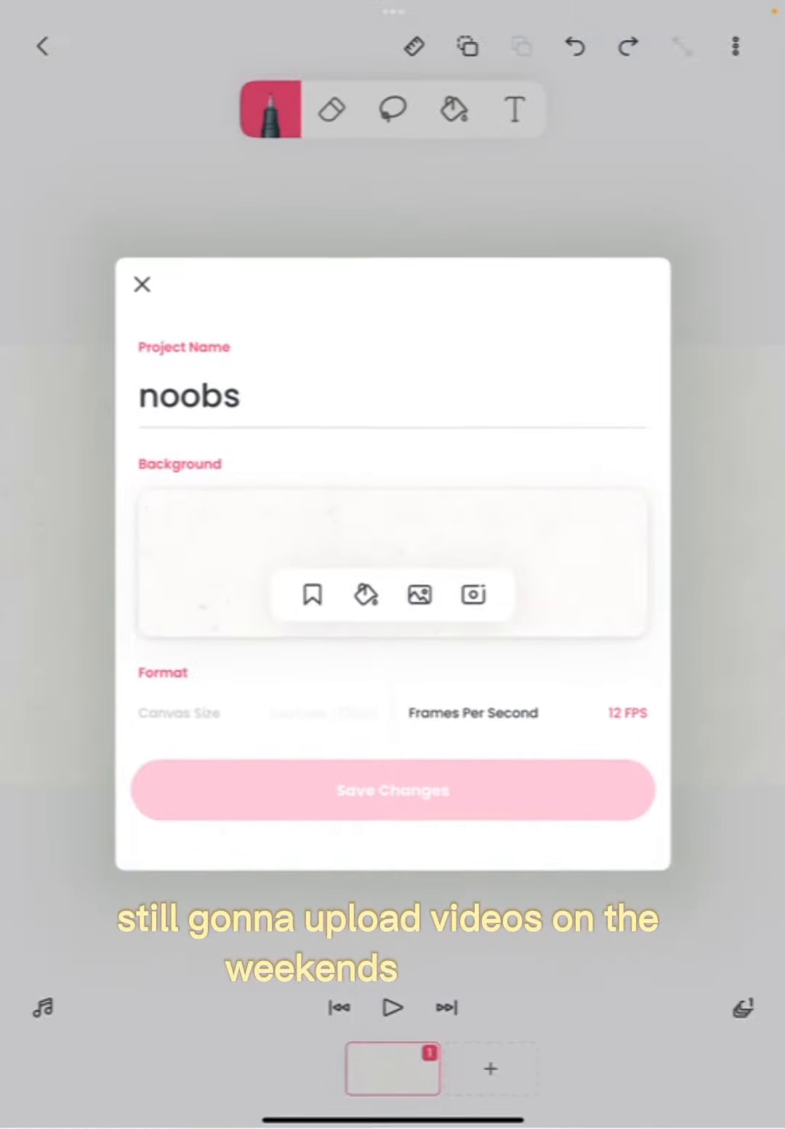
Step: Start choosing a background image and its source in Project Settings
click(471, 594)
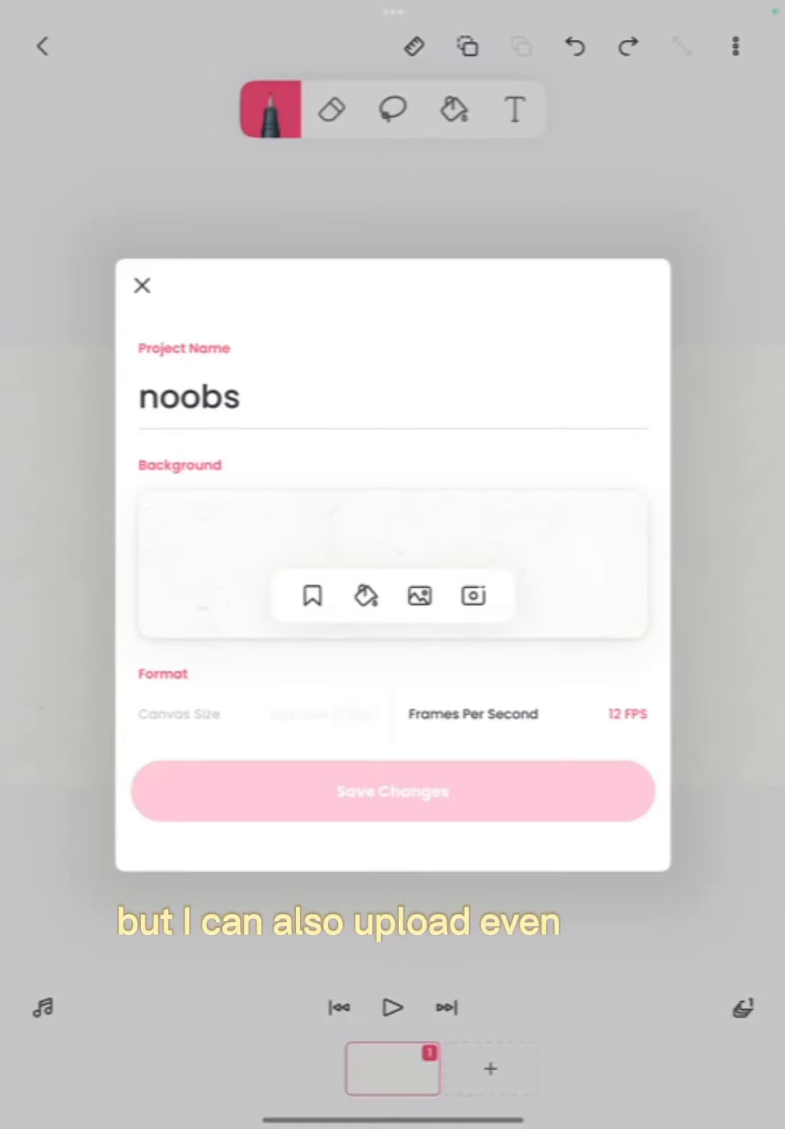
click(418, 595)
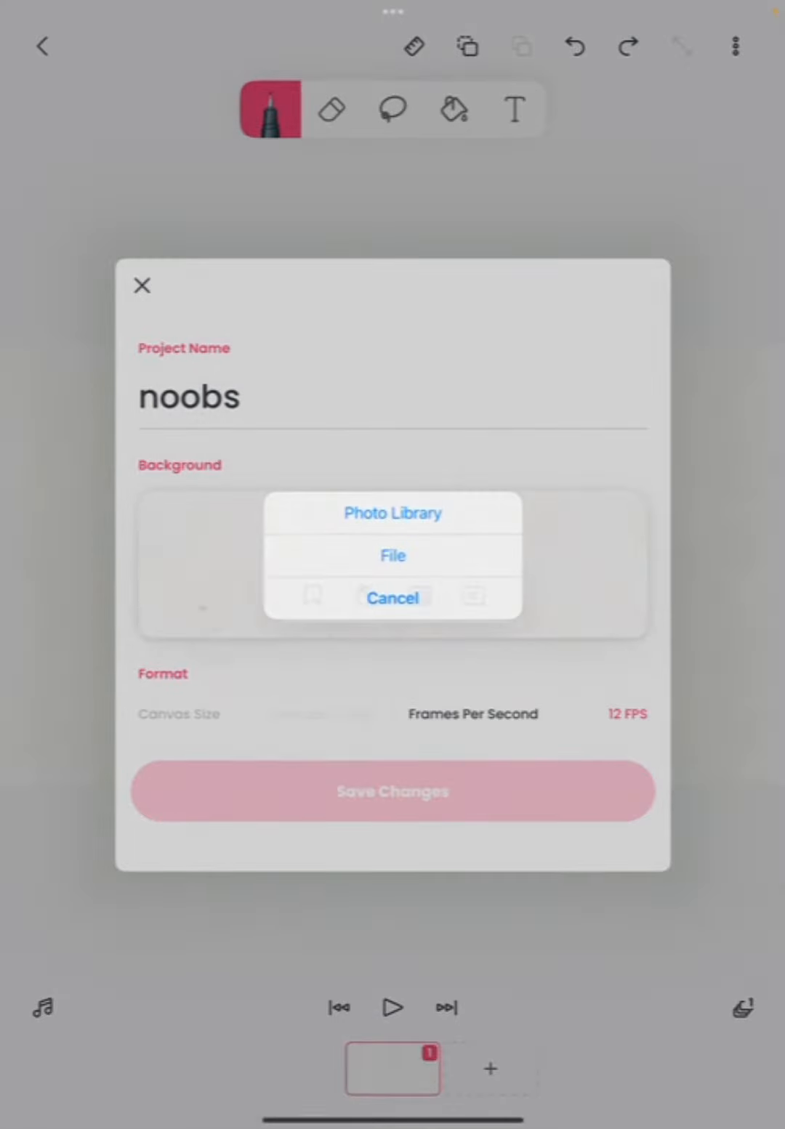
click(392, 555)
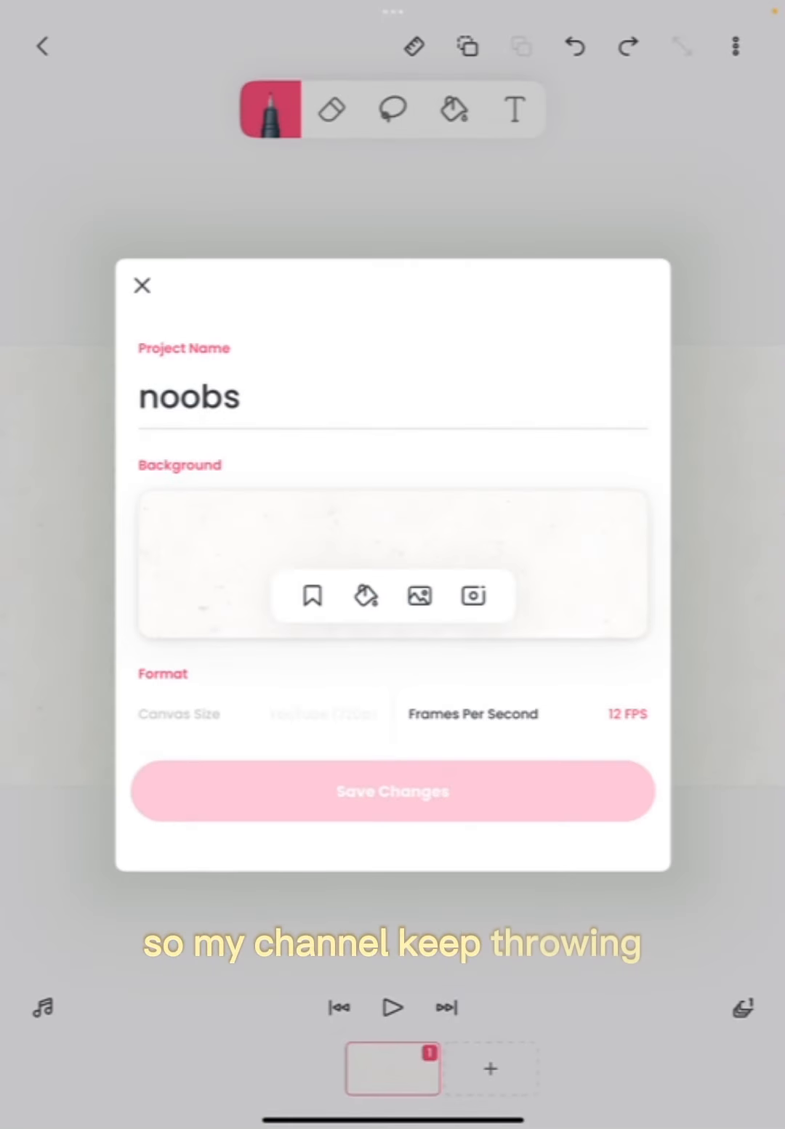
Step: Place a colourful character picture as the frame's background image
click(417, 595)
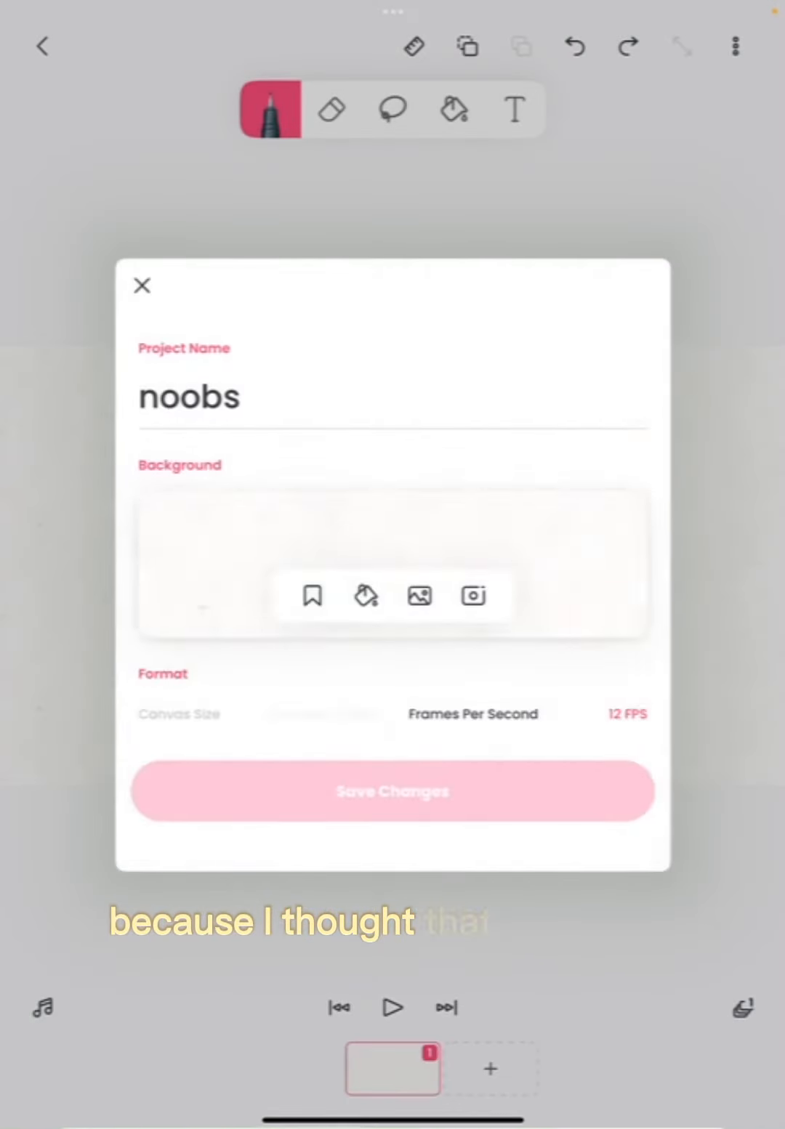
click(418, 595)
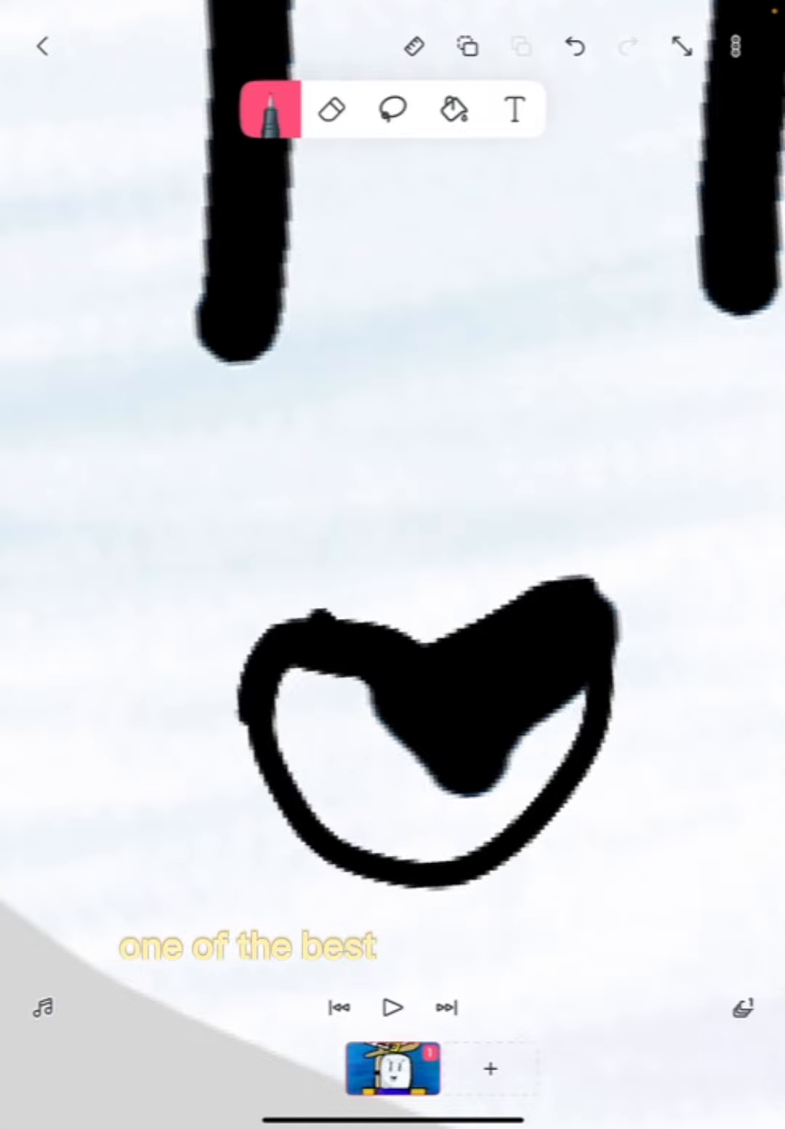
Step: Fill the frame with pink, undo it, and pick red as the drawing colour
click(447, 110)
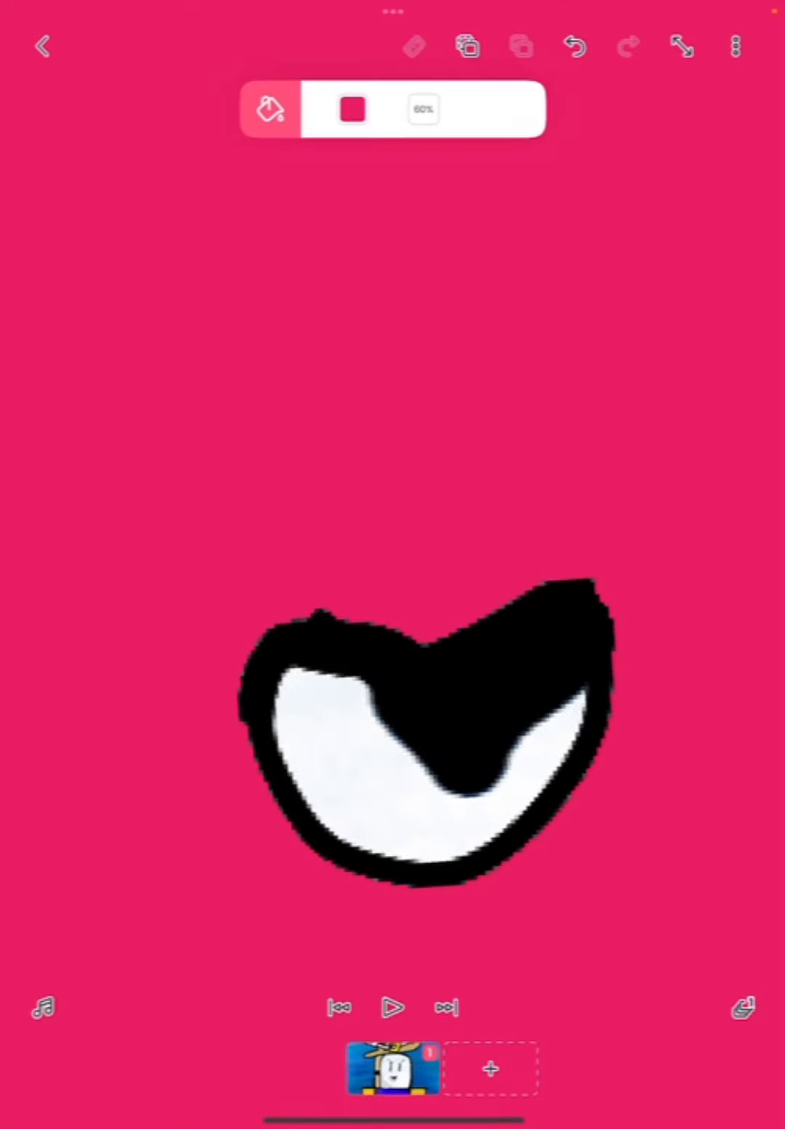
click(351, 109)
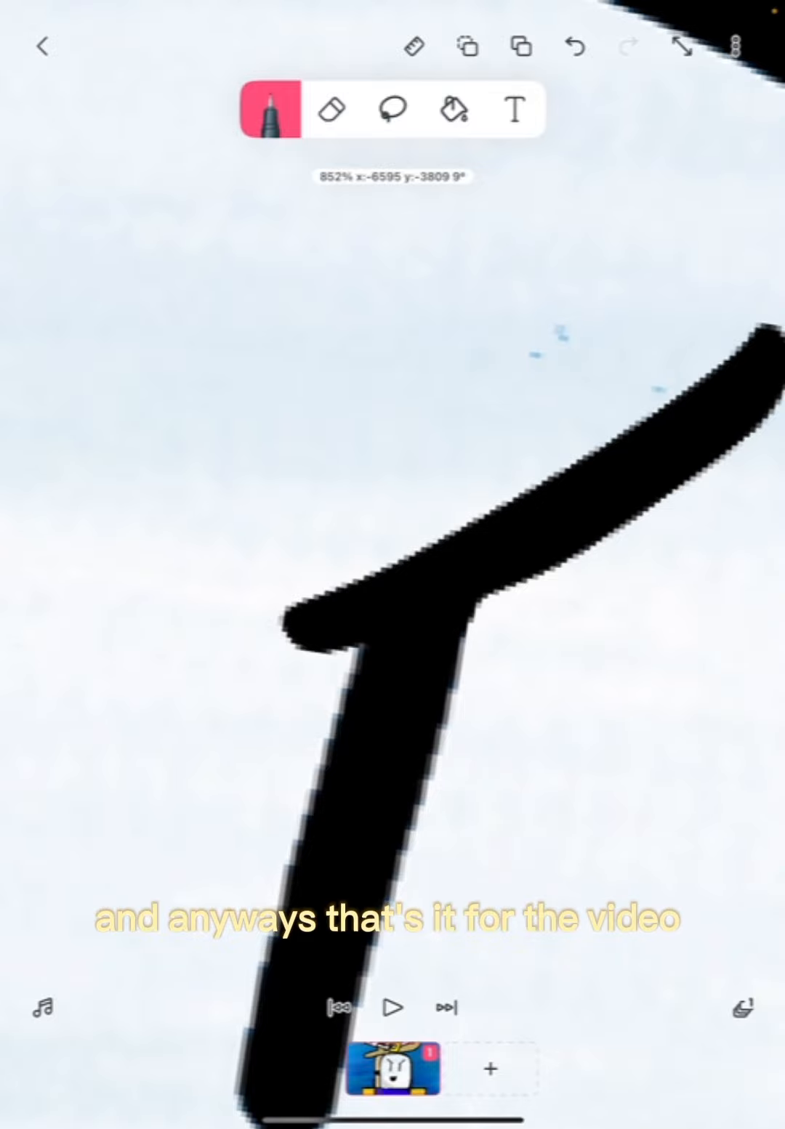
click(275, 109)
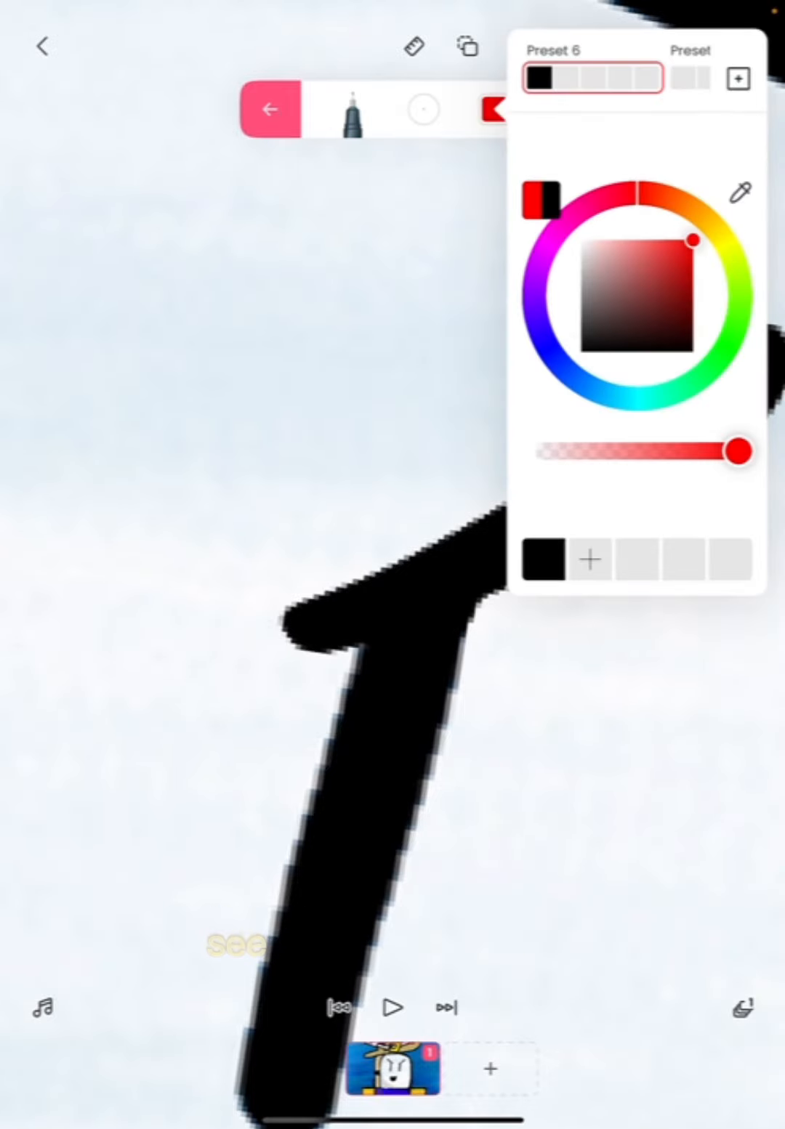